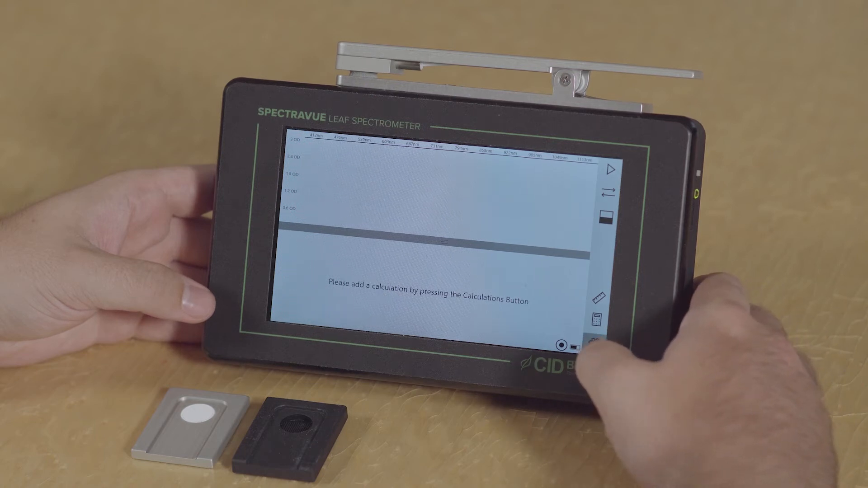
Open the device Settings and go to the Calibration section.
left_click(594, 344)
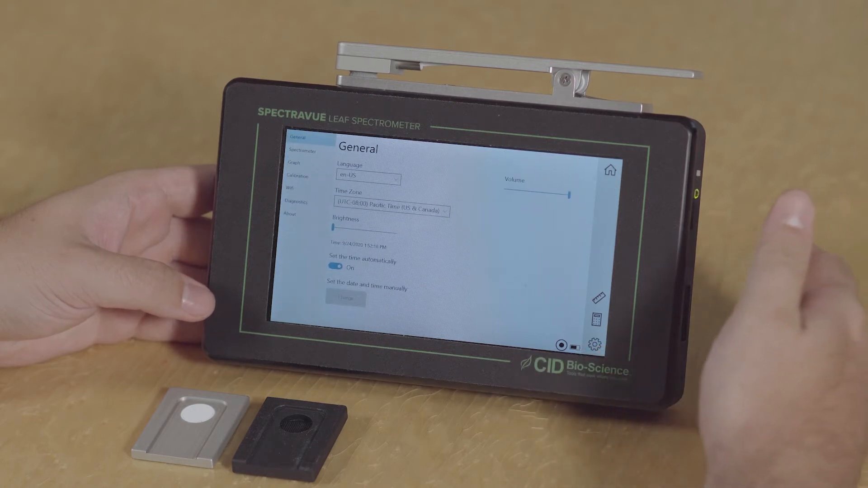
left_click(300, 176)
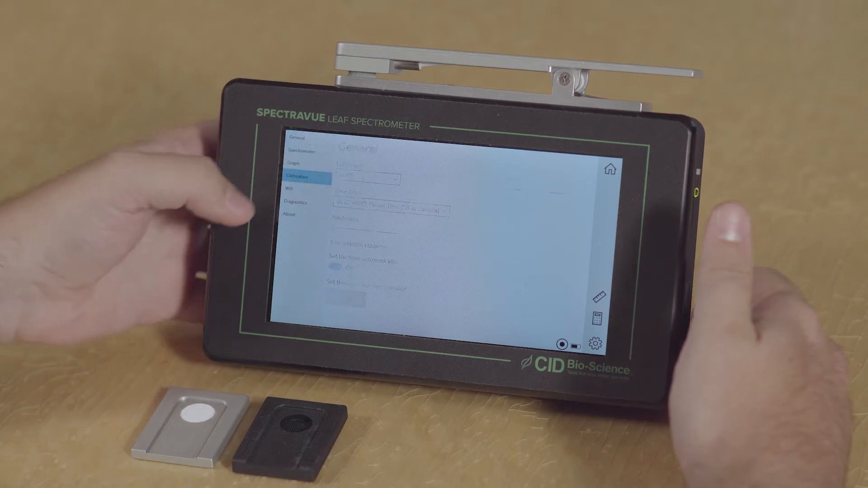
Start calibration and measure the white reflectance light standard in step one.
left_click(304, 176)
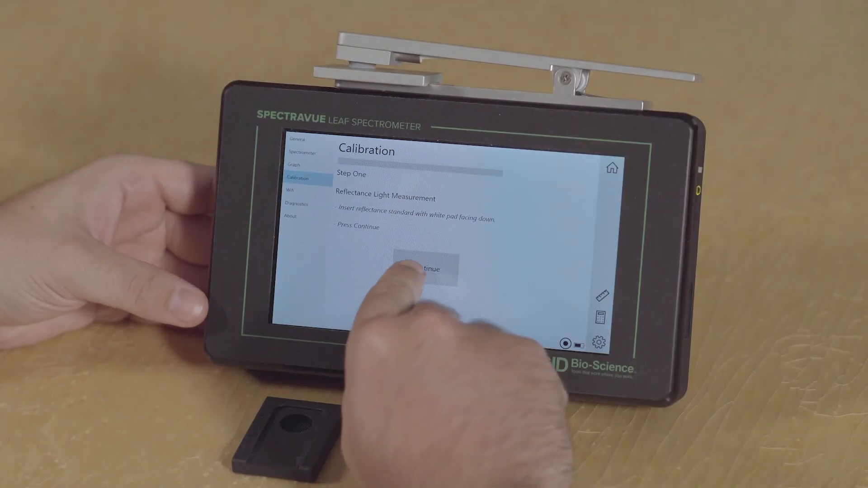
left_click(424, 269)
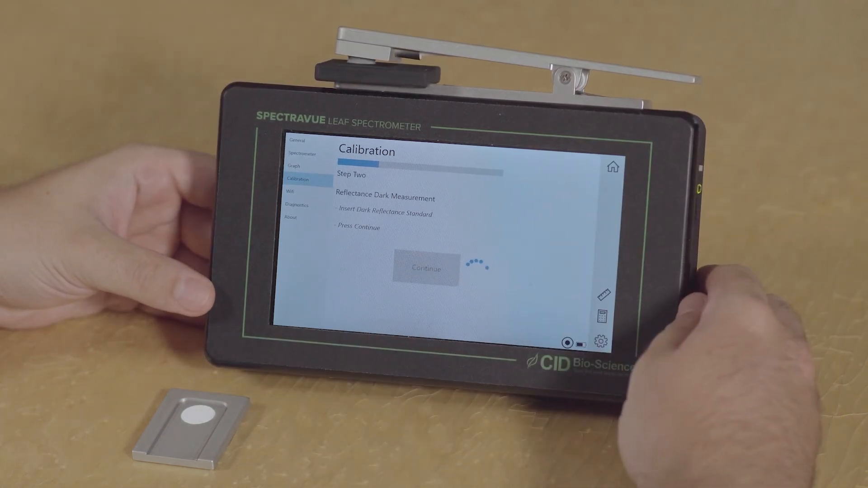
Measure the dark reflectance standard, then take the empty transmittance reading in step four.
left_click(424, 270)
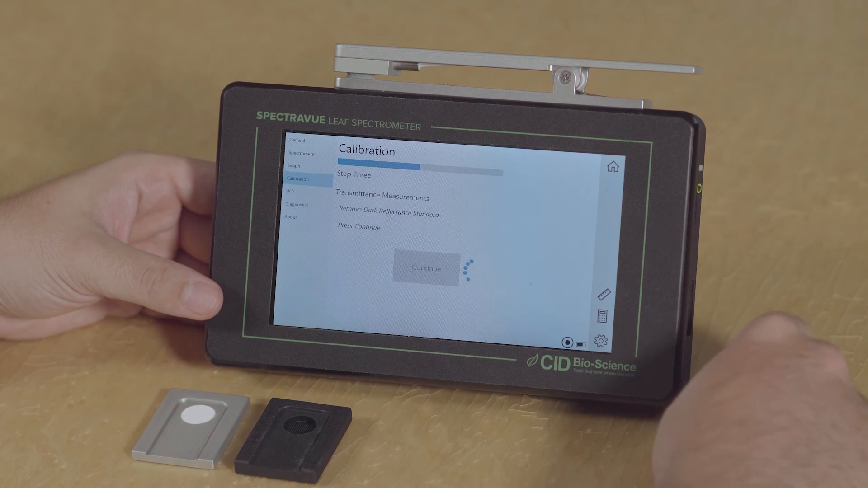
left_click(426, 256)
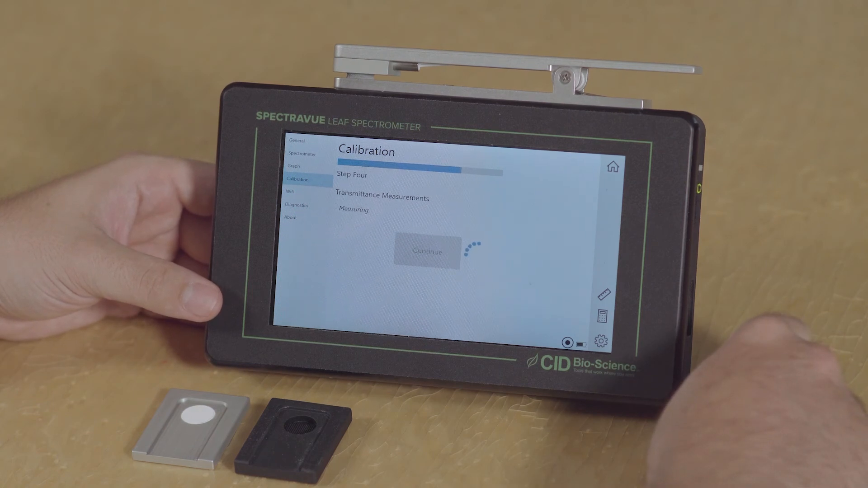